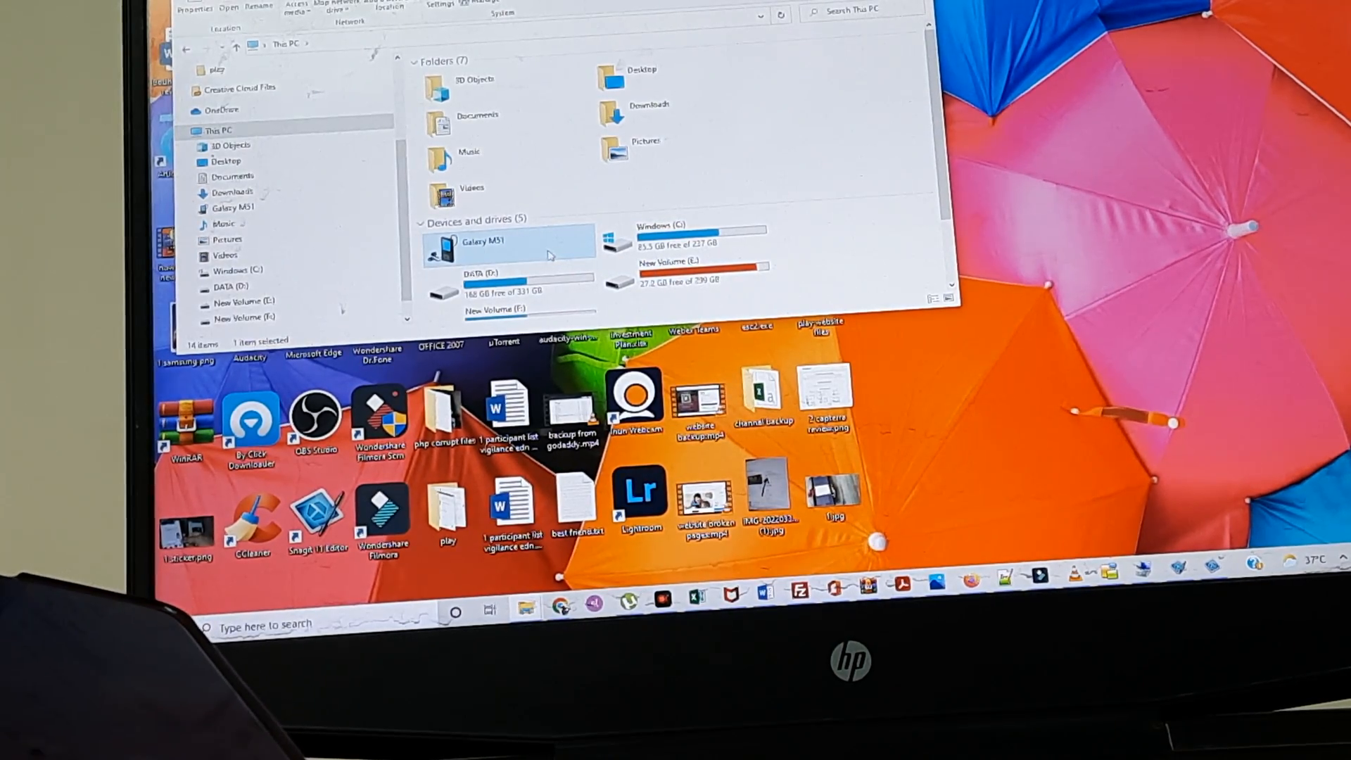
Step: Open the Galaxy M51 device from This PC, revealing an empty folder
double_click(491, 242)
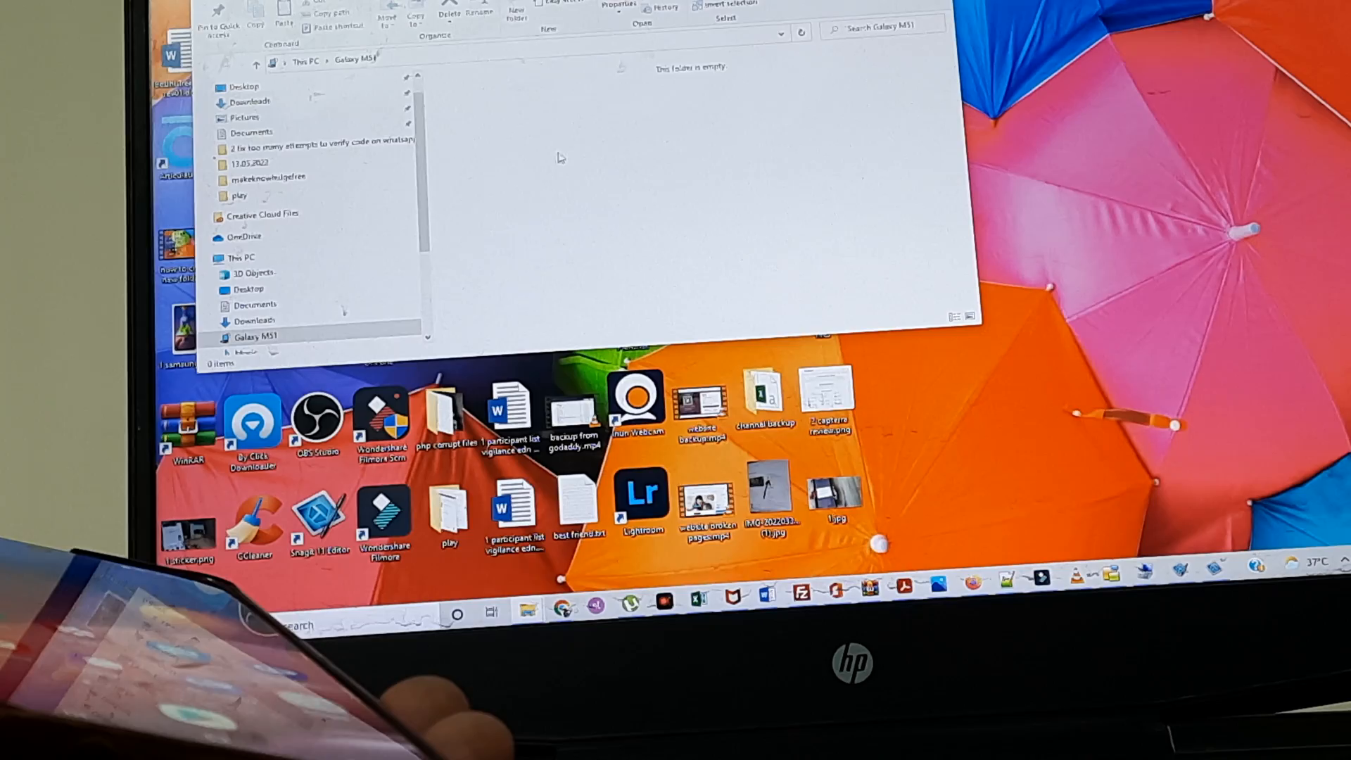
left_click(242, 257)
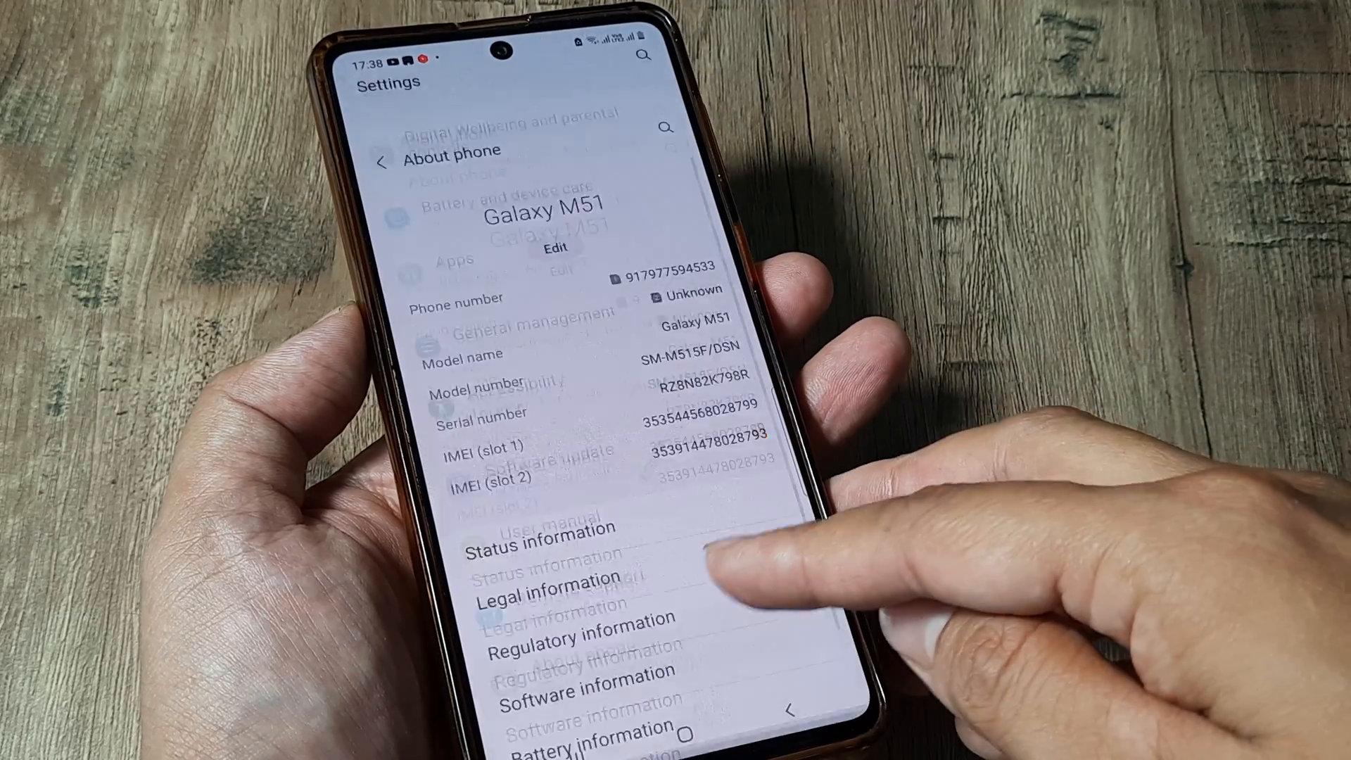
Step: Reach Default USB configuration inside the phone's Developer options
left_click(585, 693)
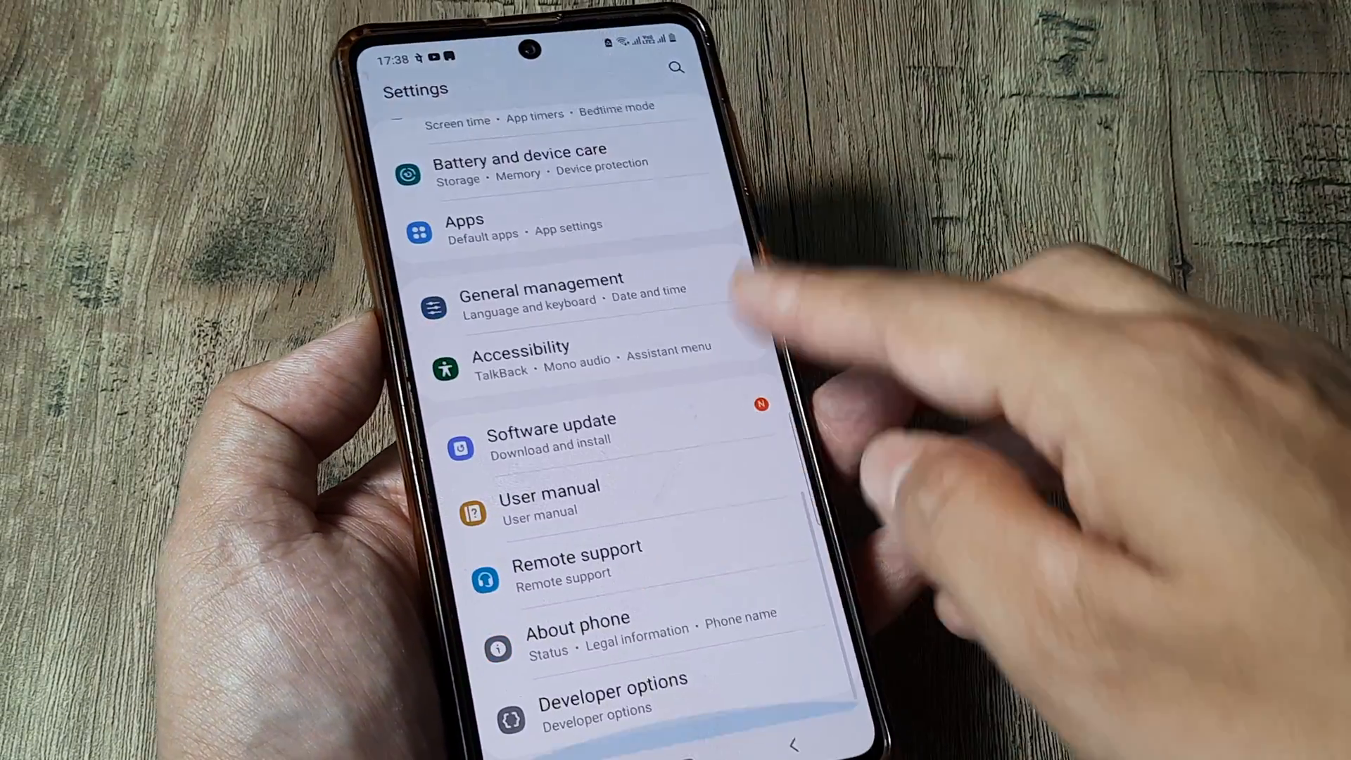
left_click(612, 689)
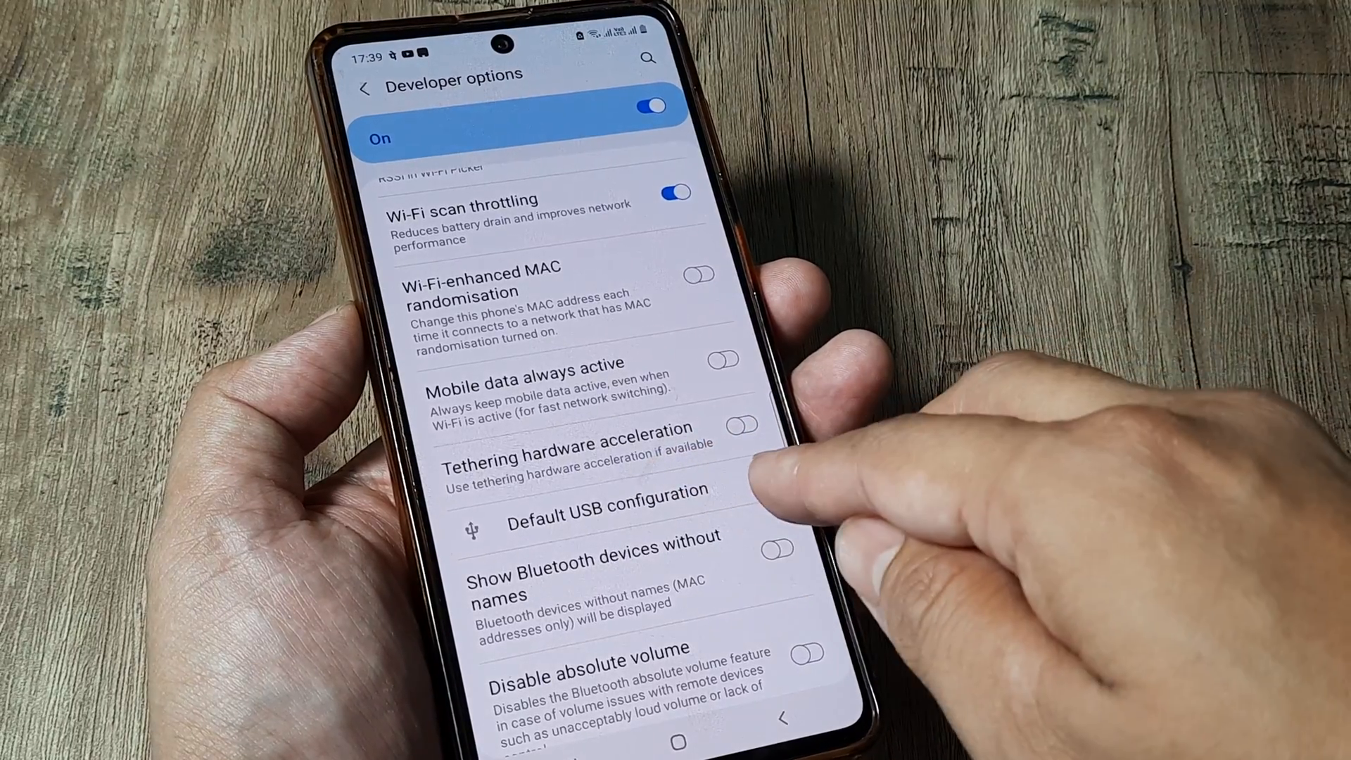
left_click(605, 518)
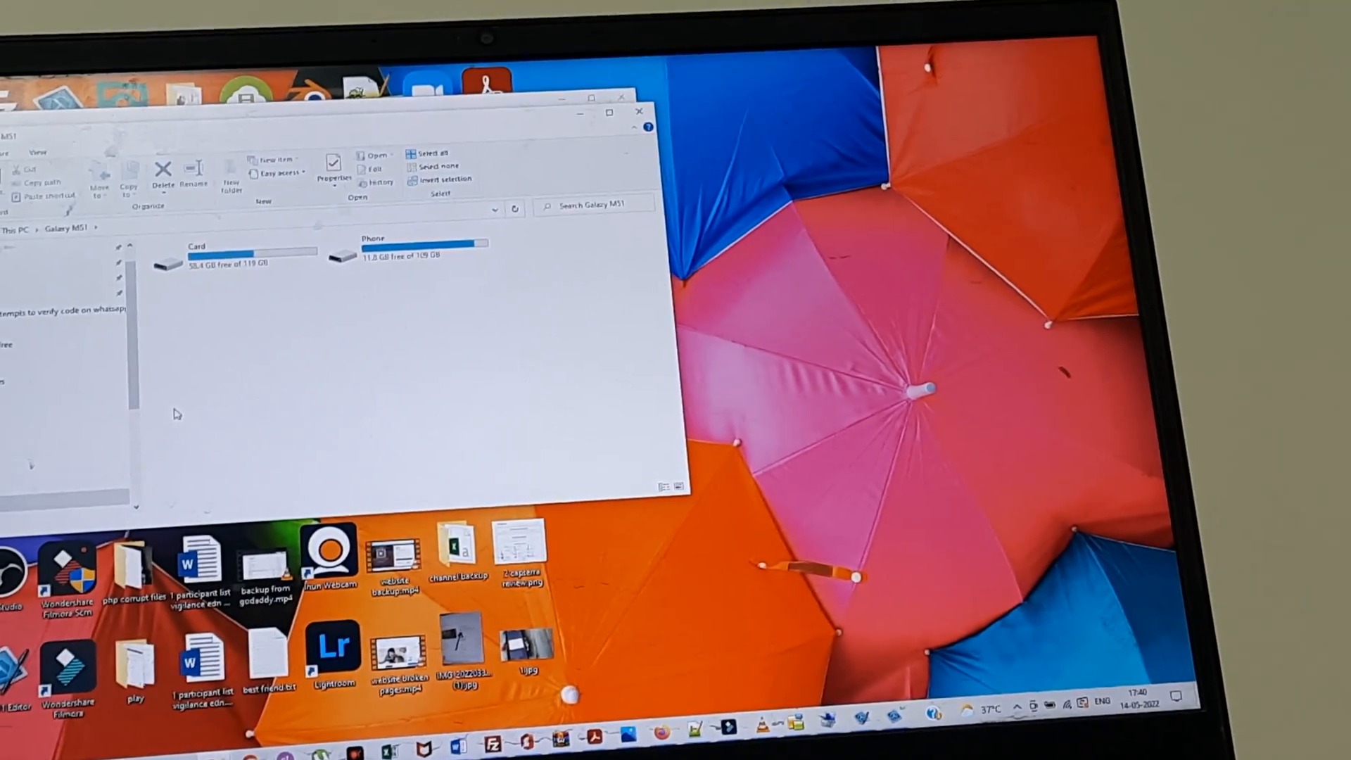
Step: Reopen the Galaxy M51 so its Card and Phone storage volumes appear
double_click(198, 254)
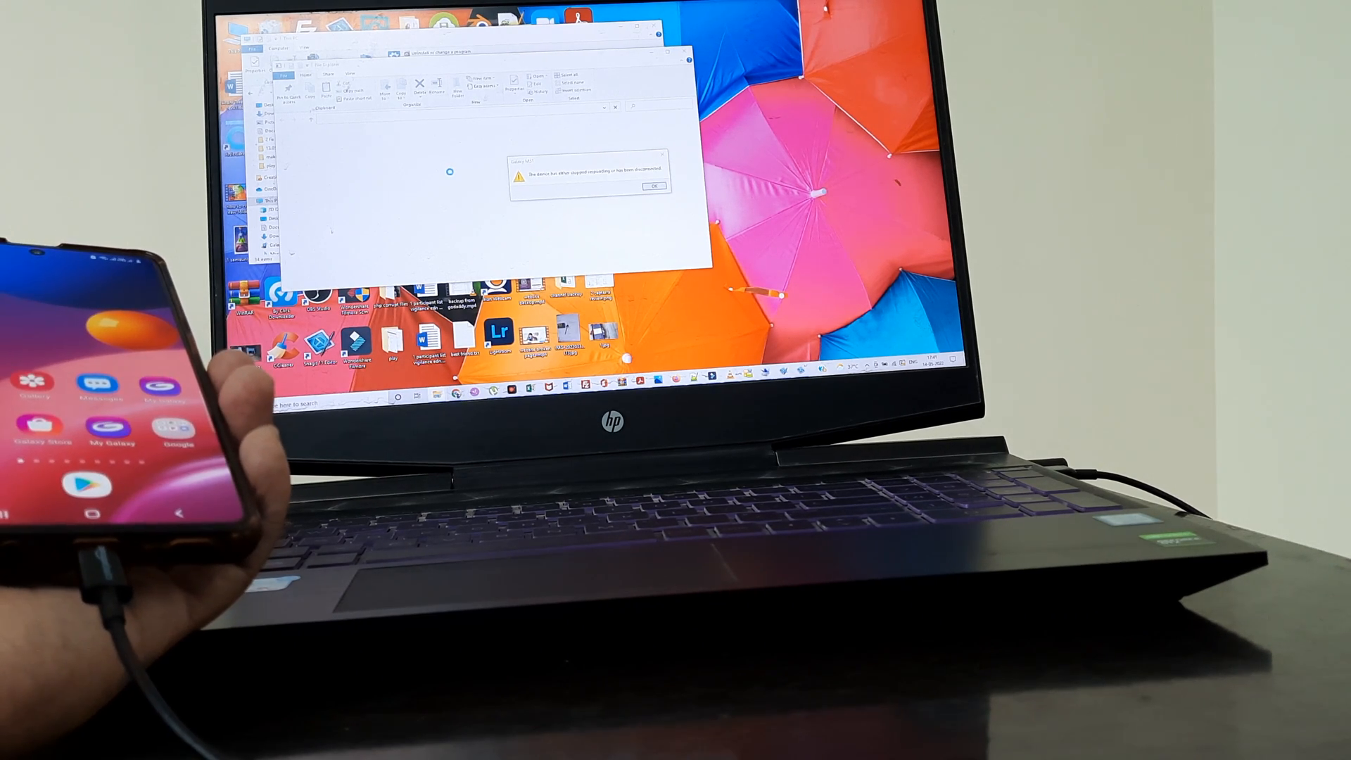
Step: Dismiss the device error shown when browsing the Phone storage
left_click(653, 186)
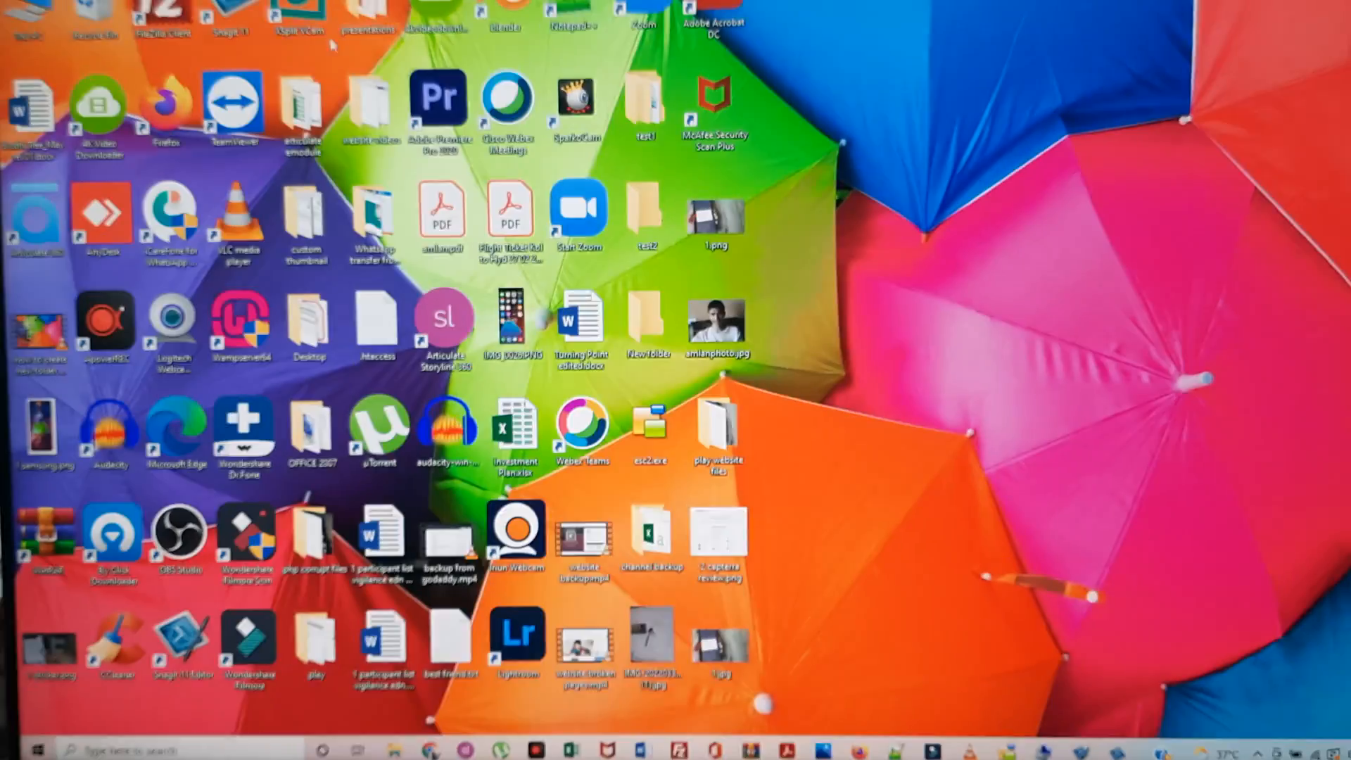
Step: Reach the Portable Devices group in Device Manager via Computer Management
right_click(26, 17)
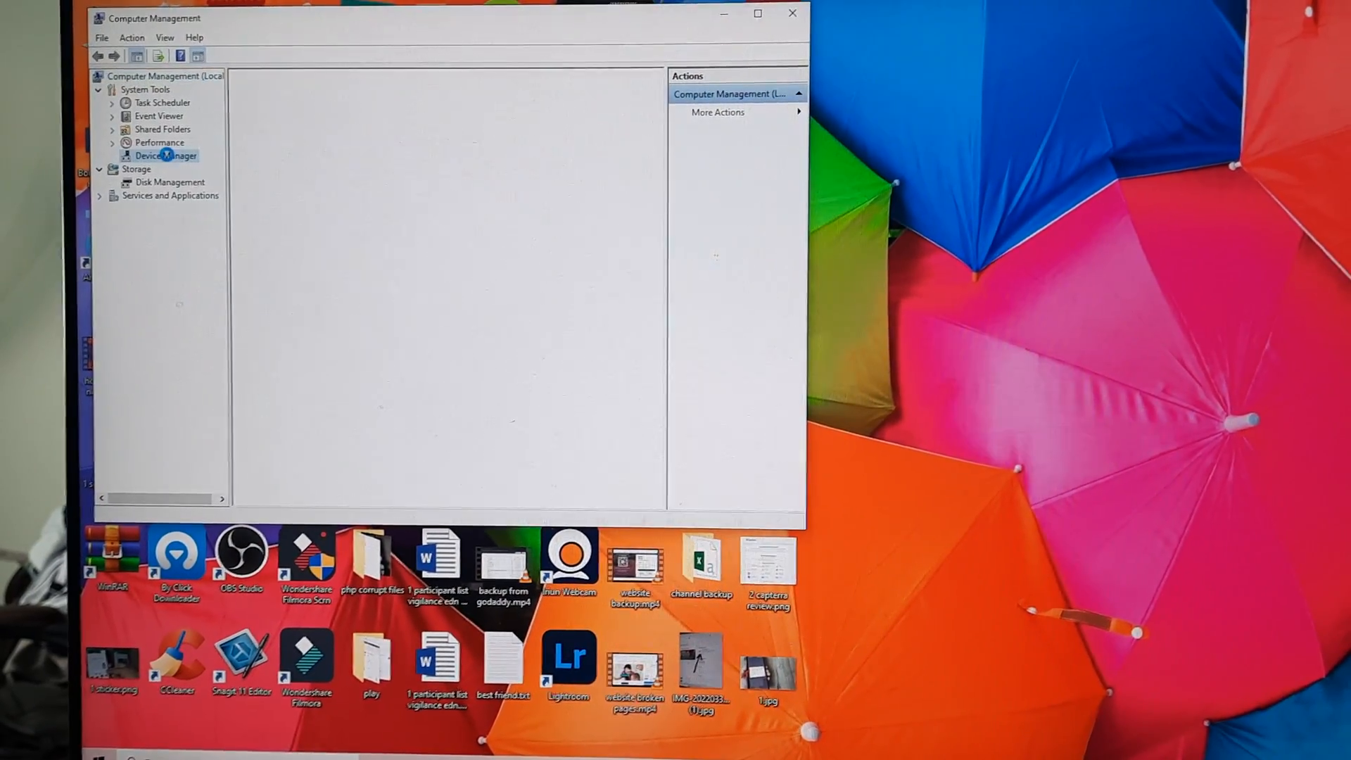
left_click(164, 155)
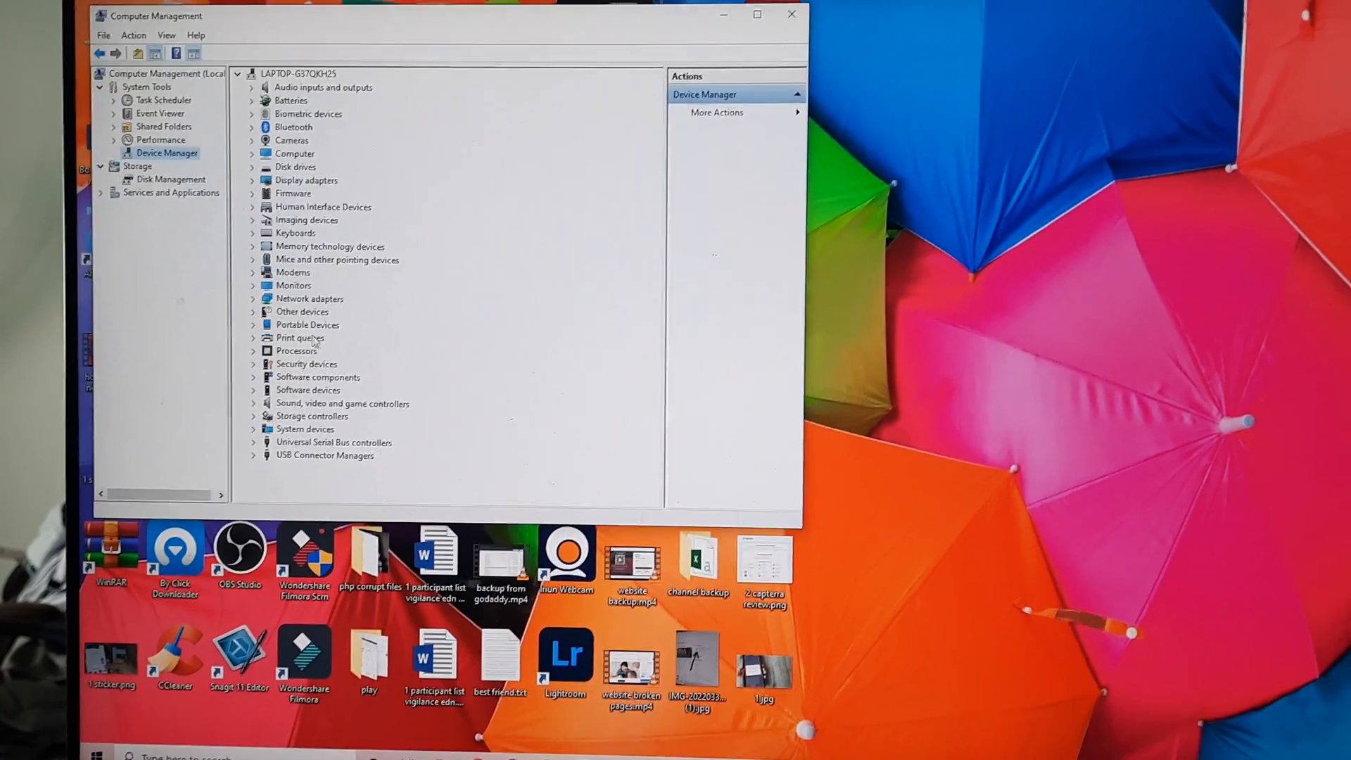
left_click(252, 325)
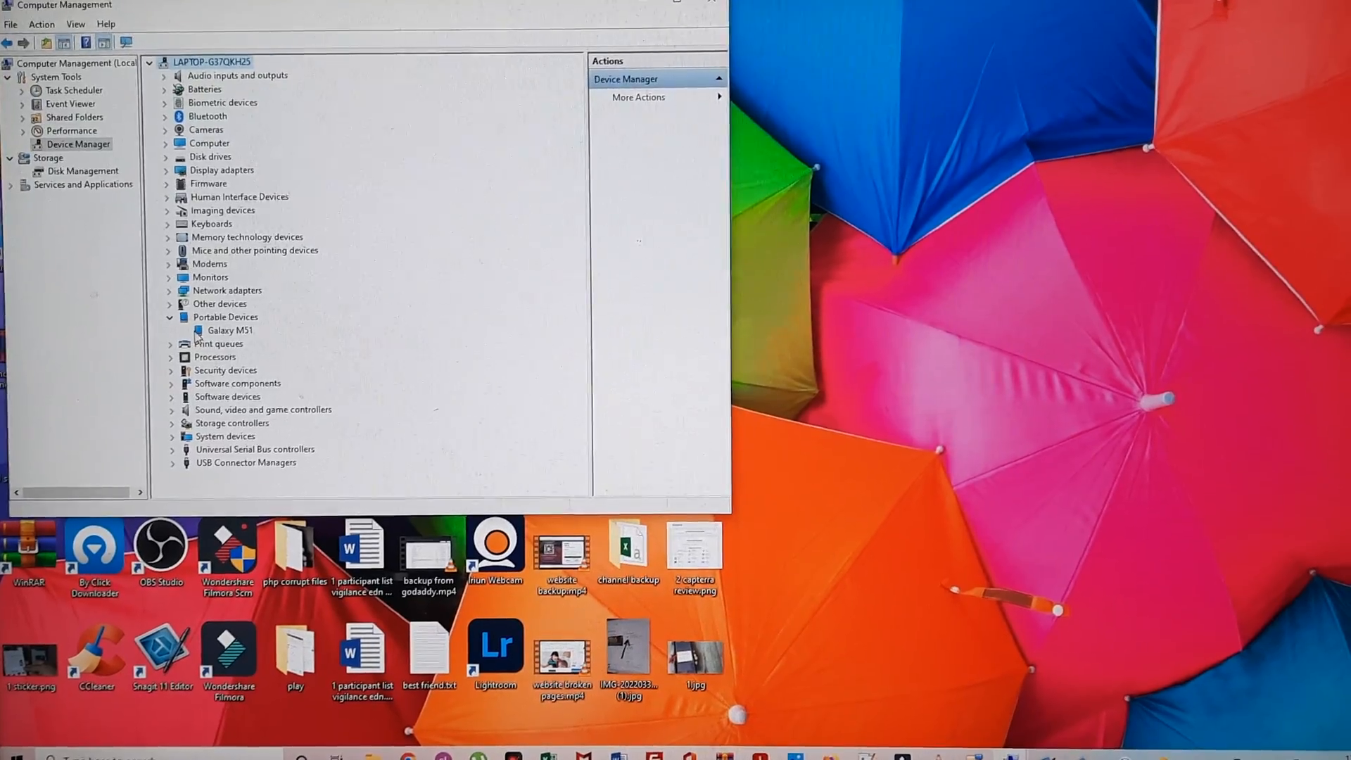
Step: Start a driver update for Galaxy M51, choosing to browse for drivers manually
left_click(229, 329)
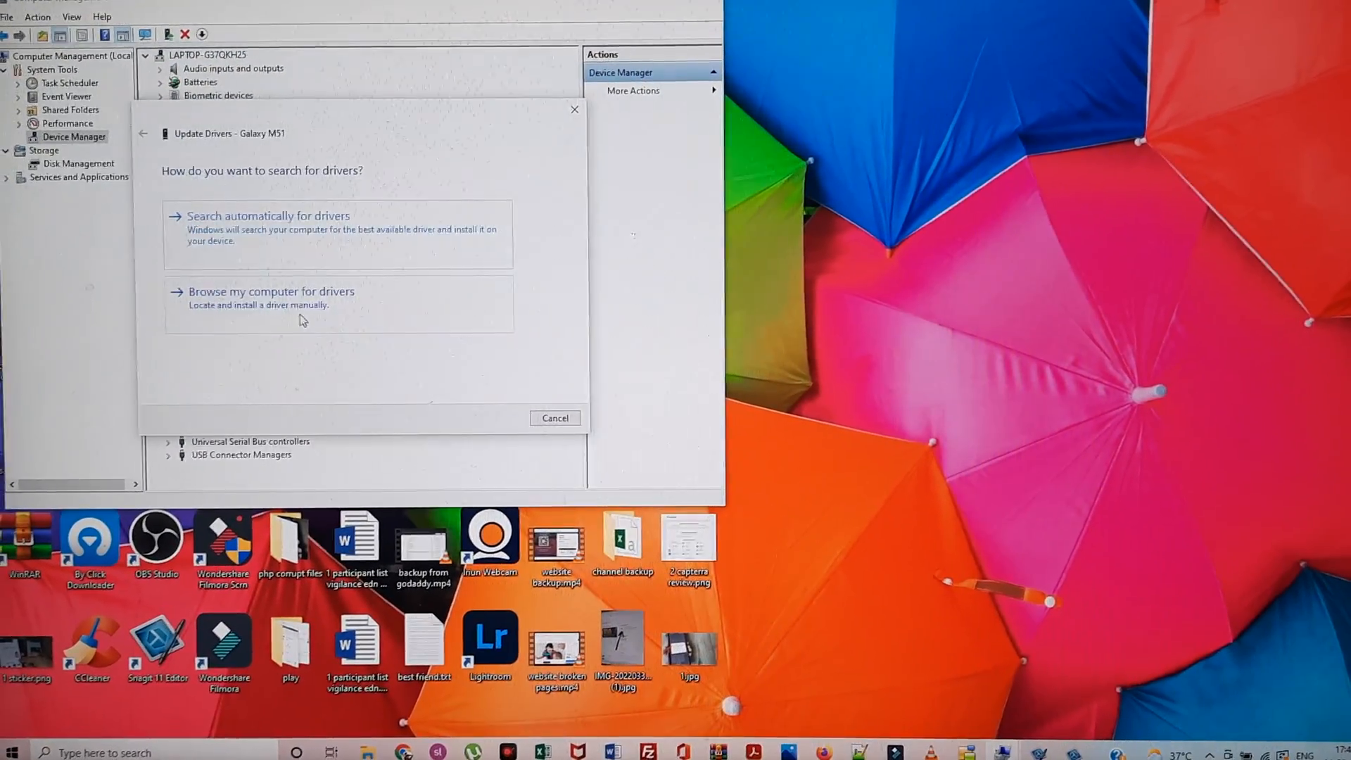
left_click(271, 291)
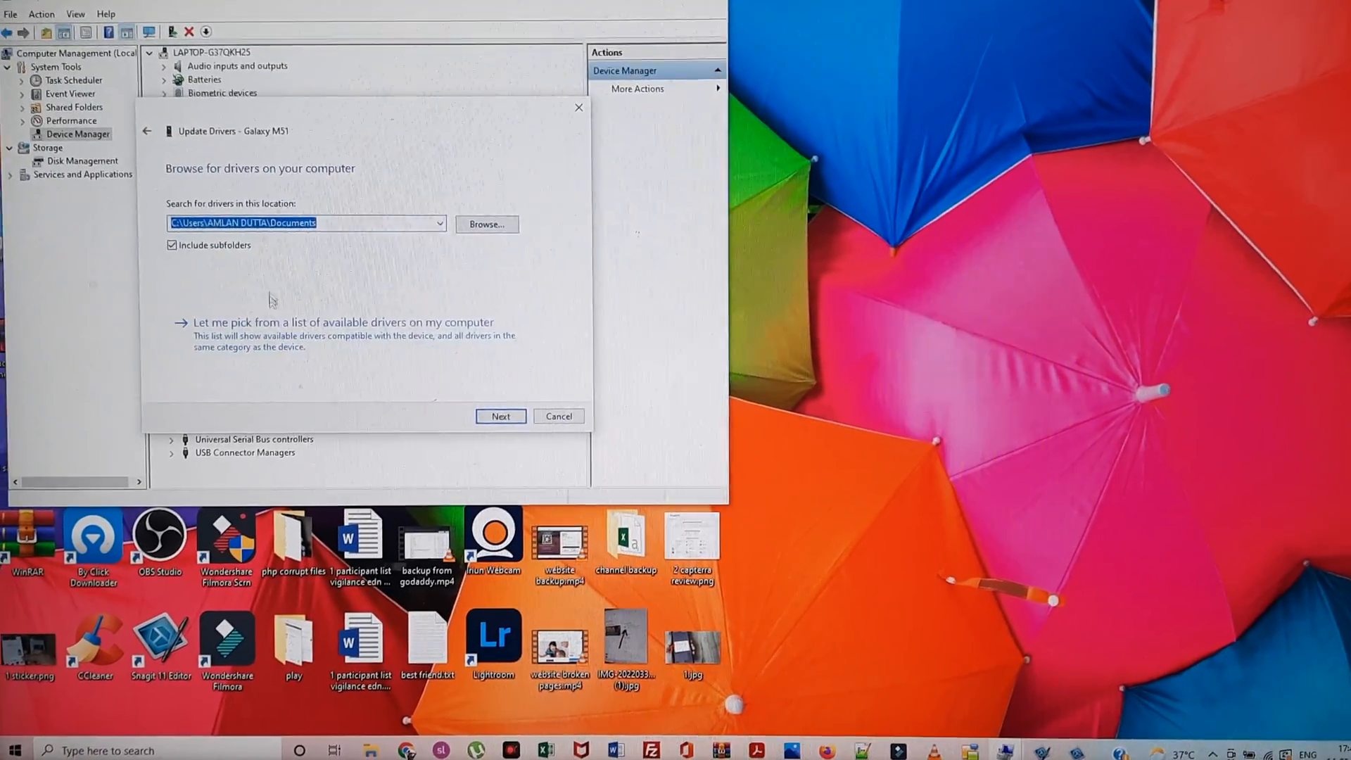